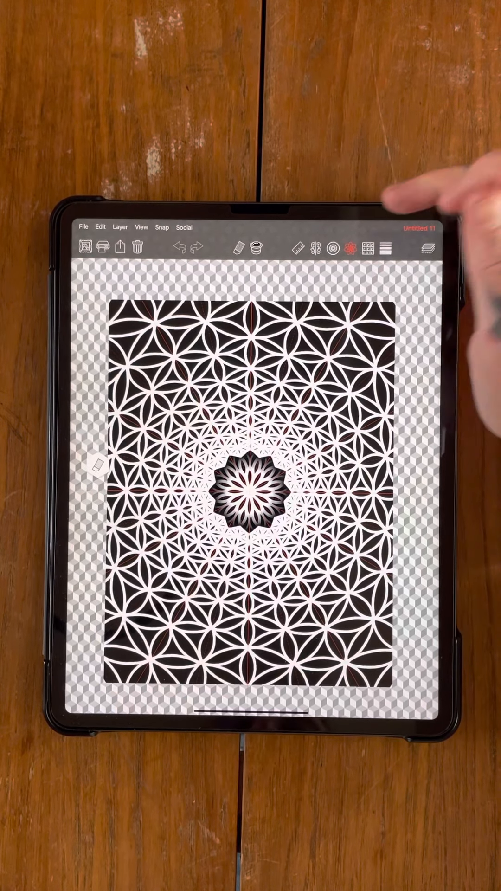
# Review the mandala's repeat effect settings, then create a new blank document, Untitled 12.
pyautogui.click(347, 246)
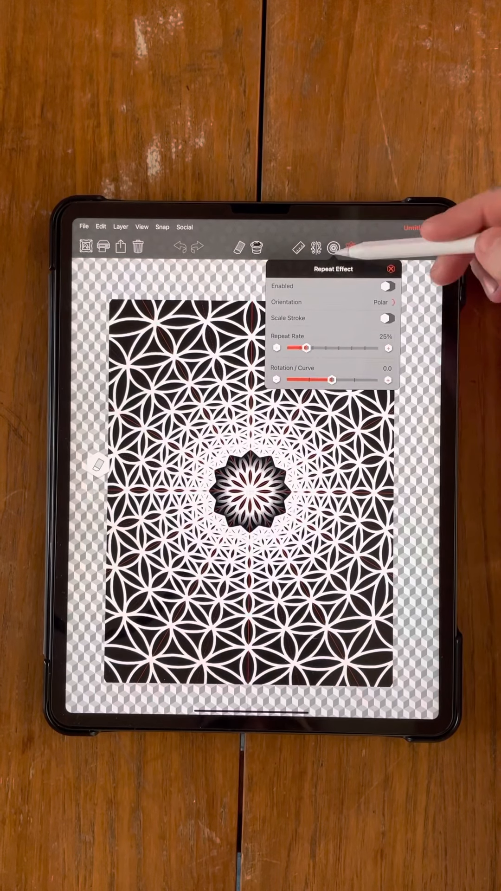
pyautogui.click(397, 268)
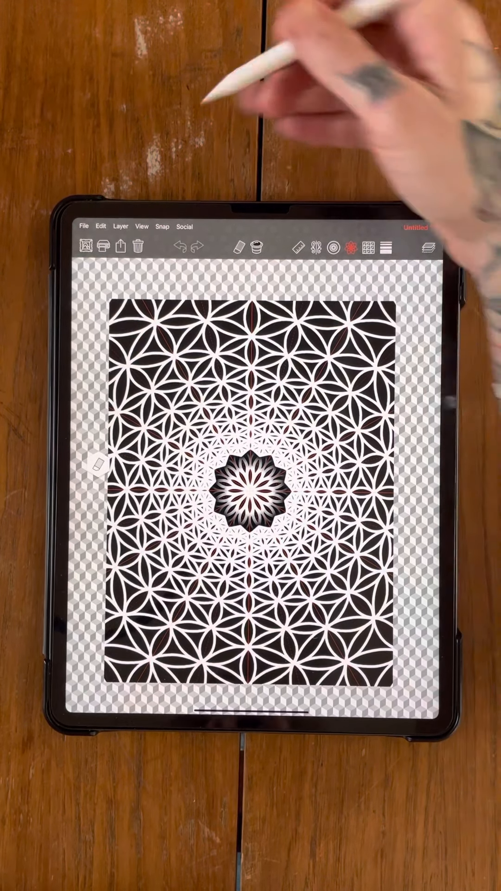
pyautogui.click(85, 227)
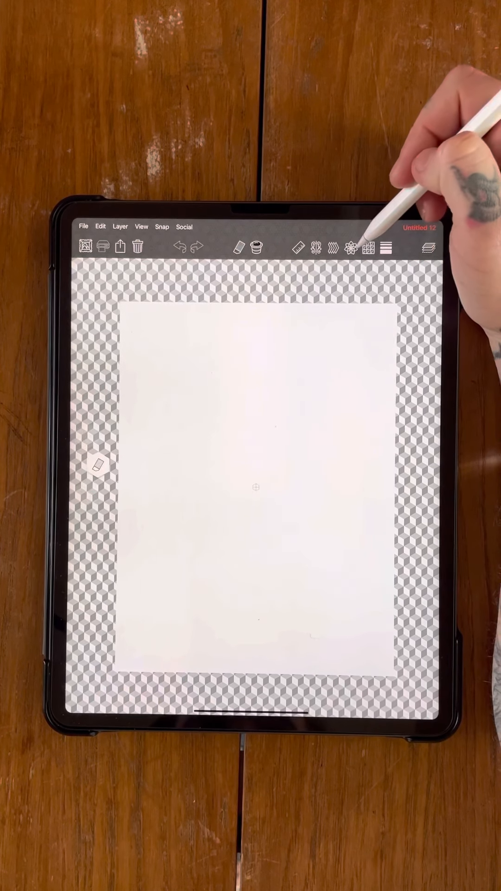
# Enable mirrored rotation symmetry and raise Rotations to 12.
pyautogui.click(351, 247)
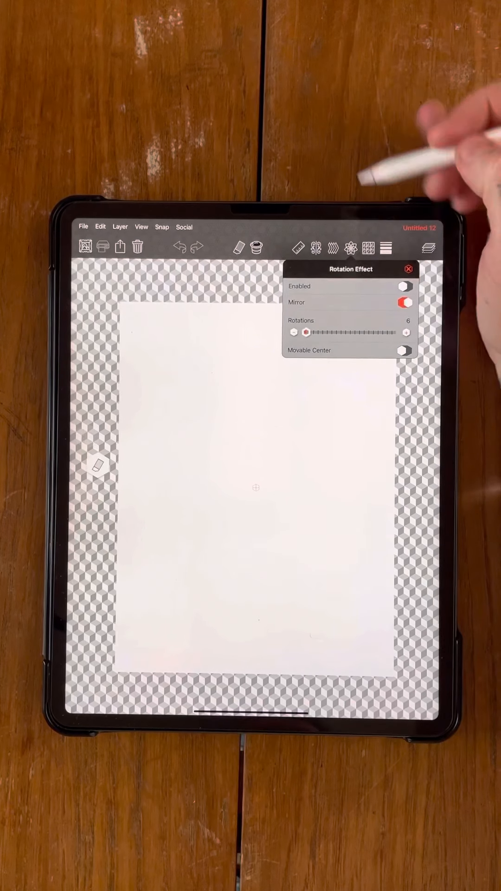
pyautogui.moveTo(392, 255)
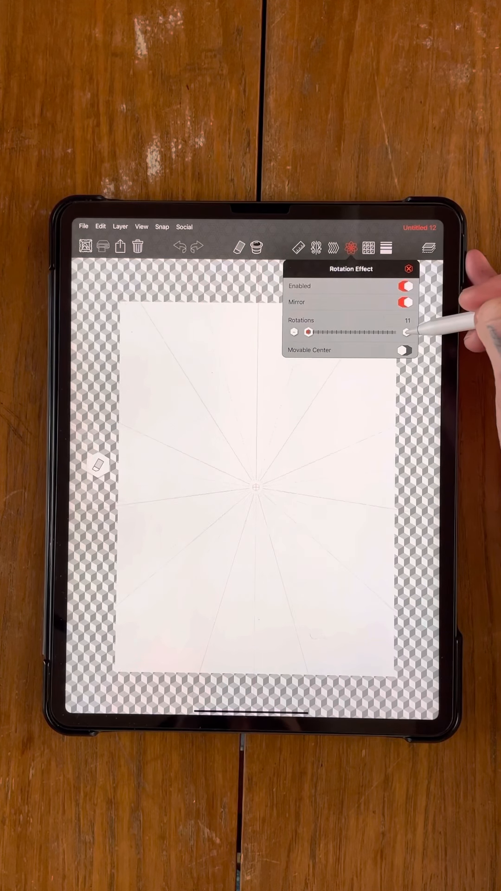
pyautogui.click(407, 333)
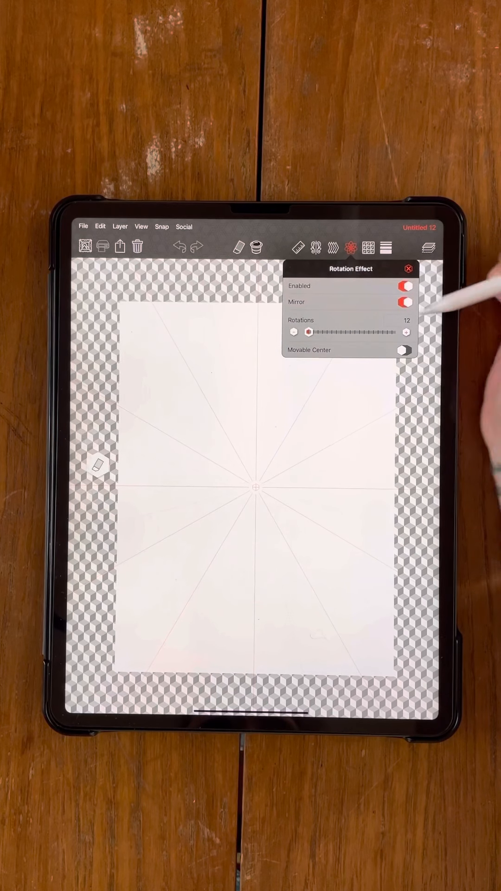
pyautogui.click(406, 285)
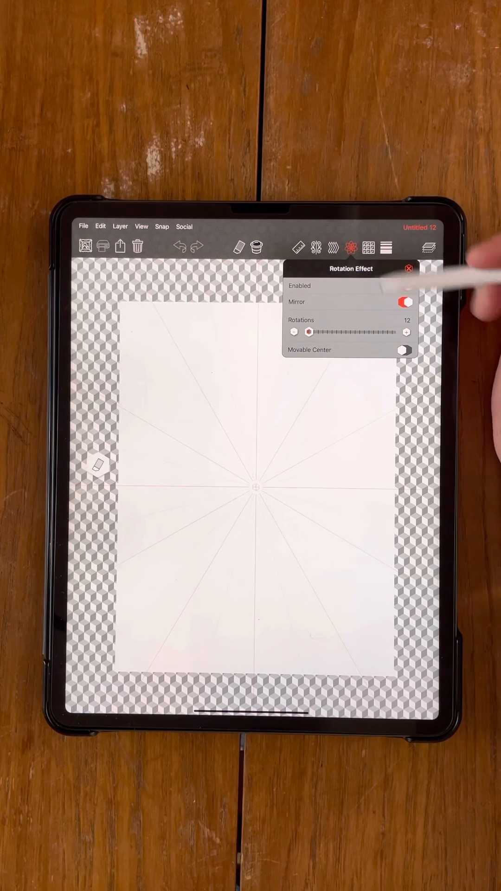
pyautogui.click(405, 286)
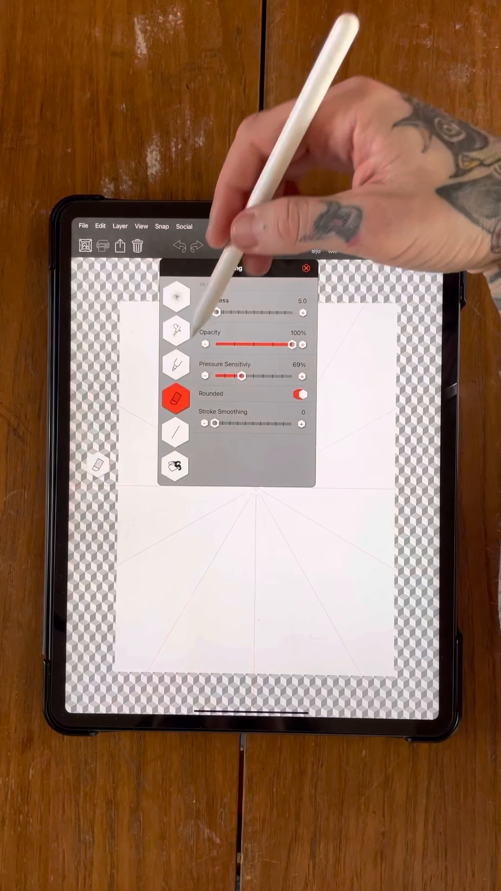
# Switch to the marker and confirm 12-fold rotation mirroring is still on.
pyautogui.click(309, 269)
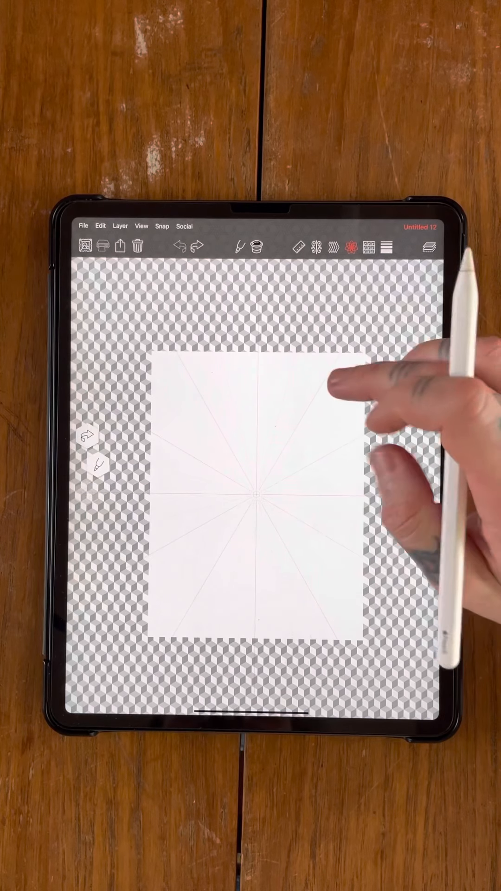
pyautogui.click(350, 246)
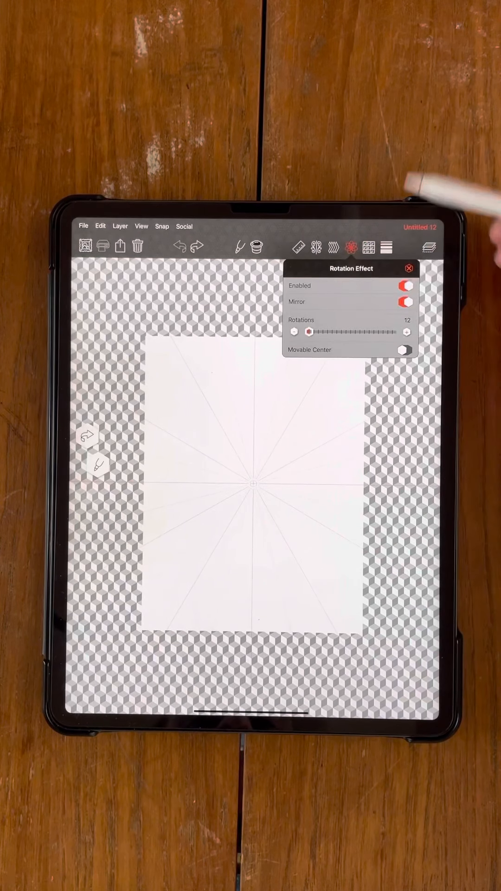
pyautogui.click(406, 302)
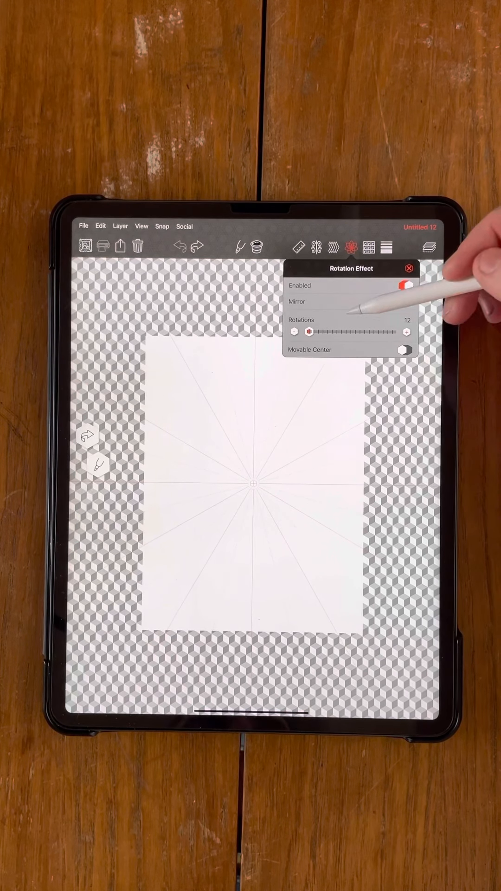
pyautogui.click(406, 301)
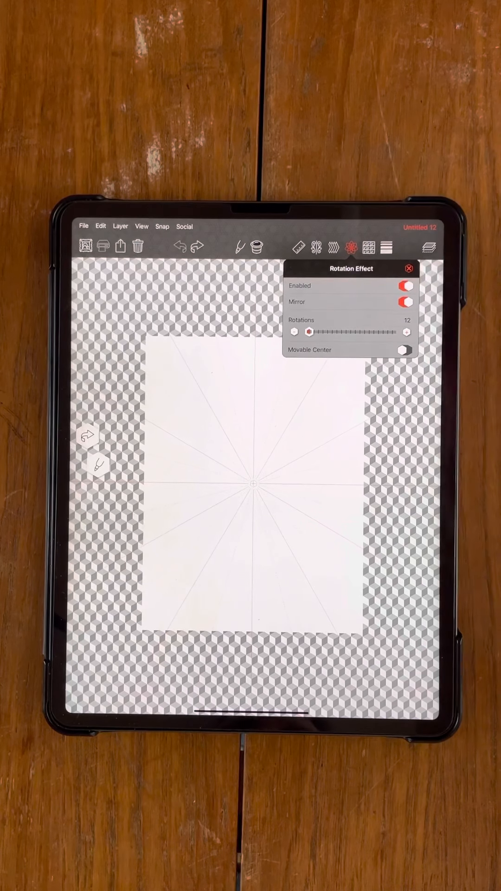
pyautogui.click(407, 285)
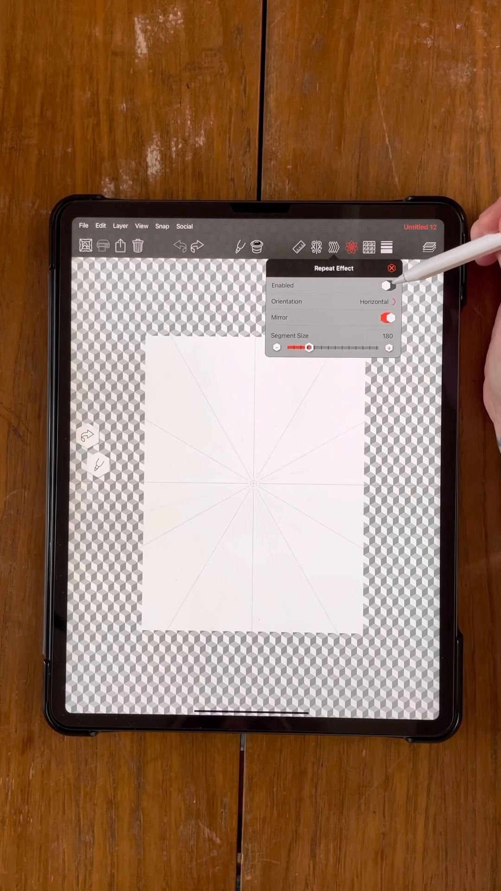
# Enable the repeat effect in Polar orientation at 31% rate with Scale Stroke off.
pyautogui.click(389, 285)
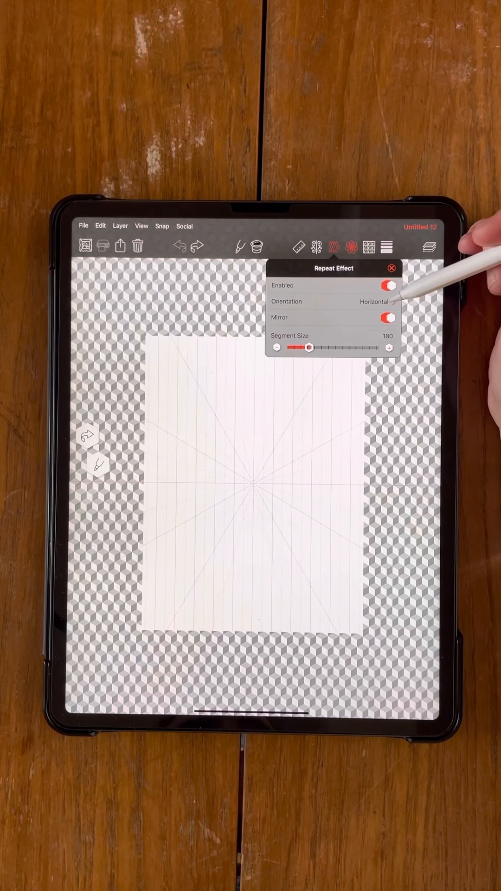
pyautogui.click(377, 301)
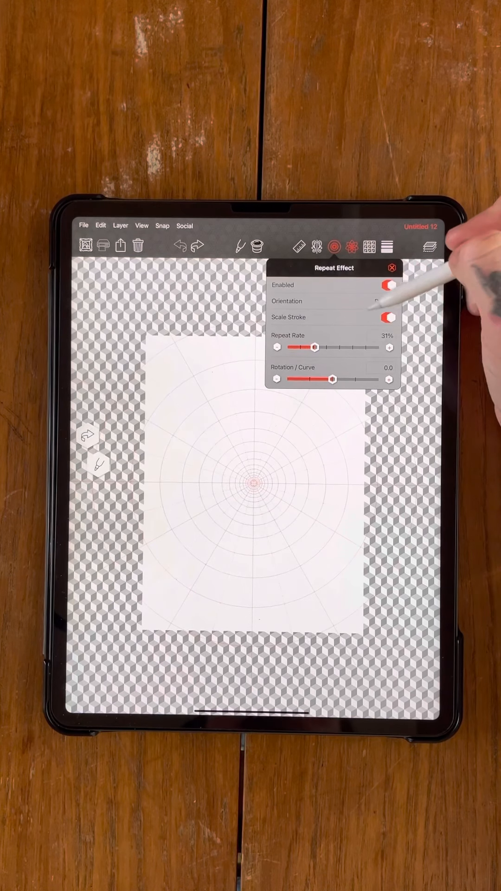
pyautogui.click(389, 317)
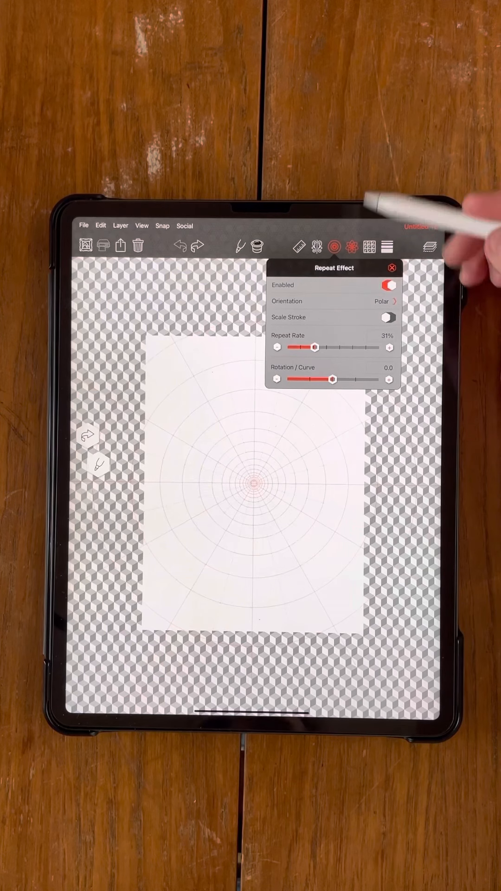
pyautogui.click(388, 284)
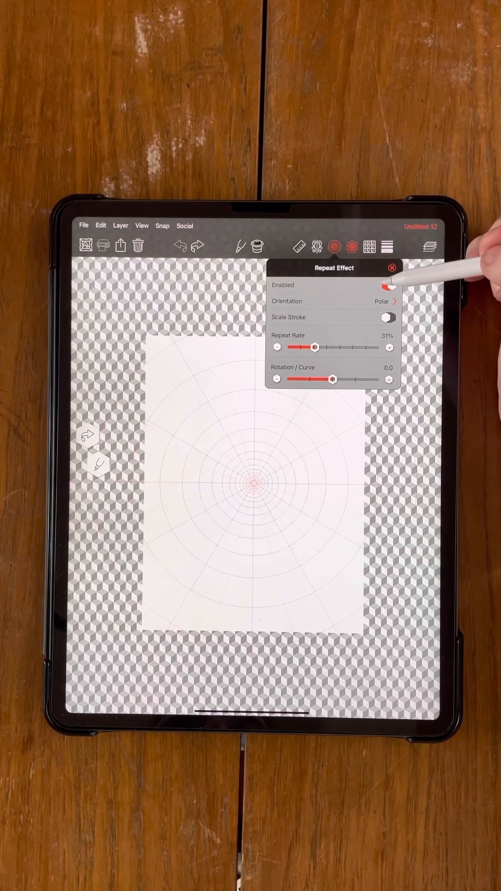
pyautogui.click(388, 285)
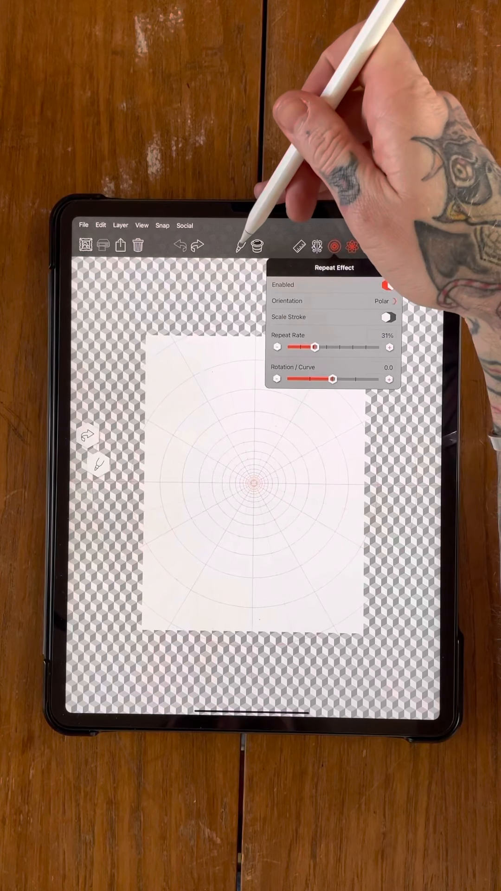
# Select the Fill bucket and set its opacity tolerance to 75%.
pyautogui.click(241, 245)
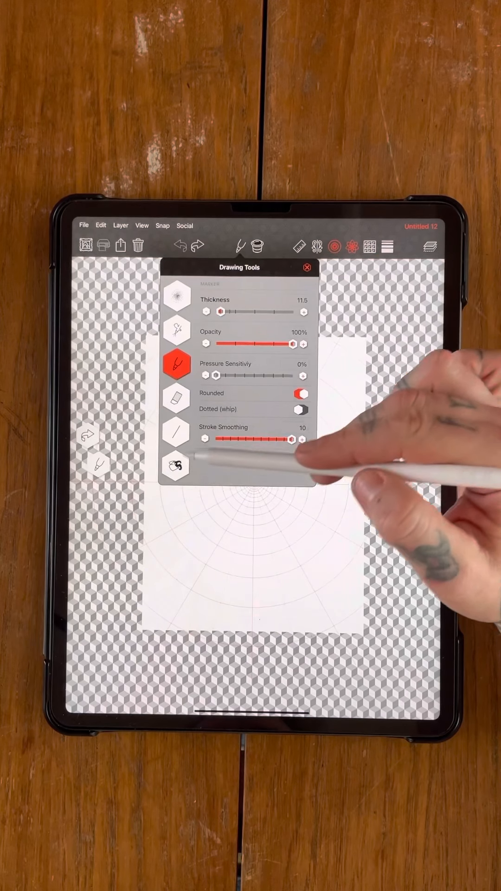
pyautogui.click(176, 466)
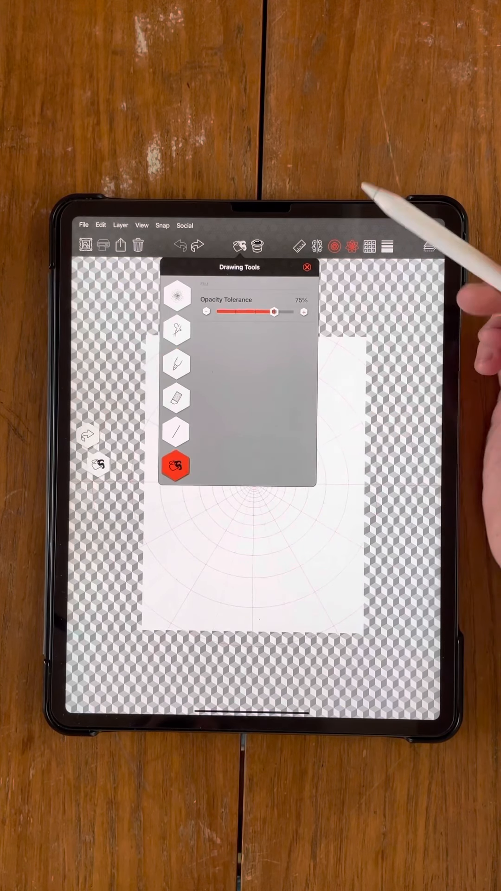
pyautogui.click(260, 245)
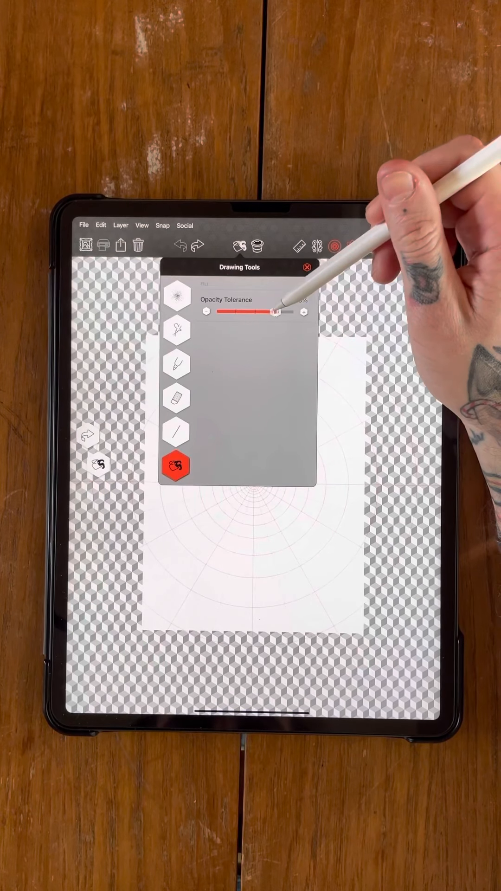
pyautogui.click(305, 268)
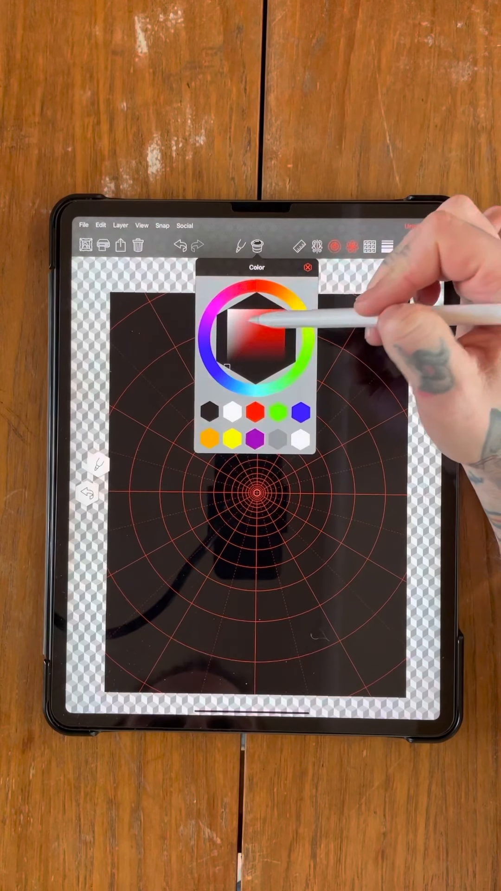
# Fill the page black and pick a shade in the colour picker.
pyautogui.click(309, 269)
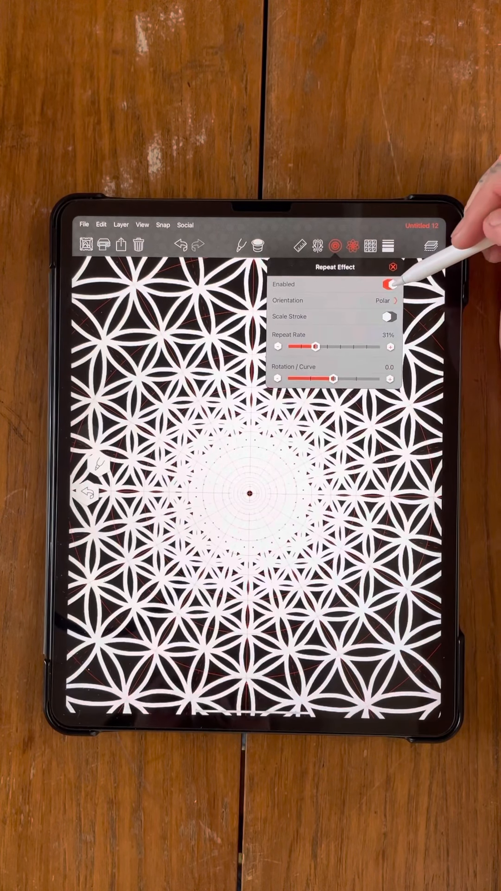
# Disable the repeat effect and turn rotation mirroring off, keeping 12 rotations.
pyautogui.click(389, 284)
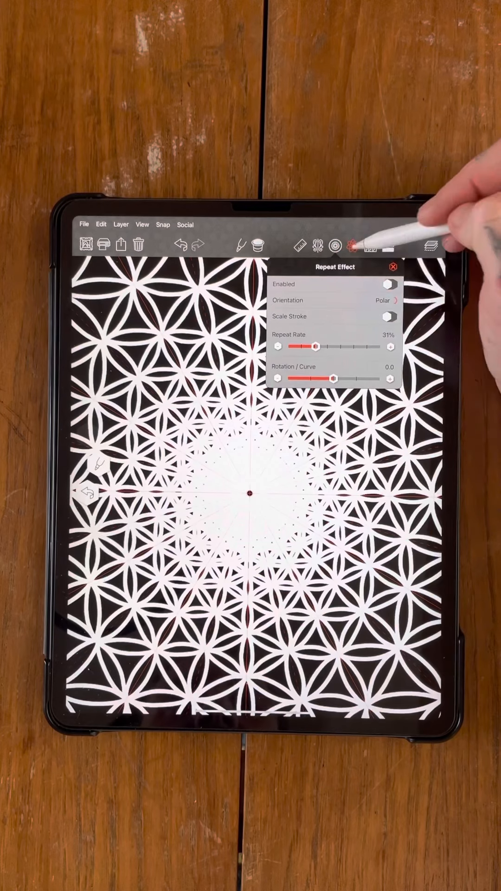
pyautogui.click(346, 245)
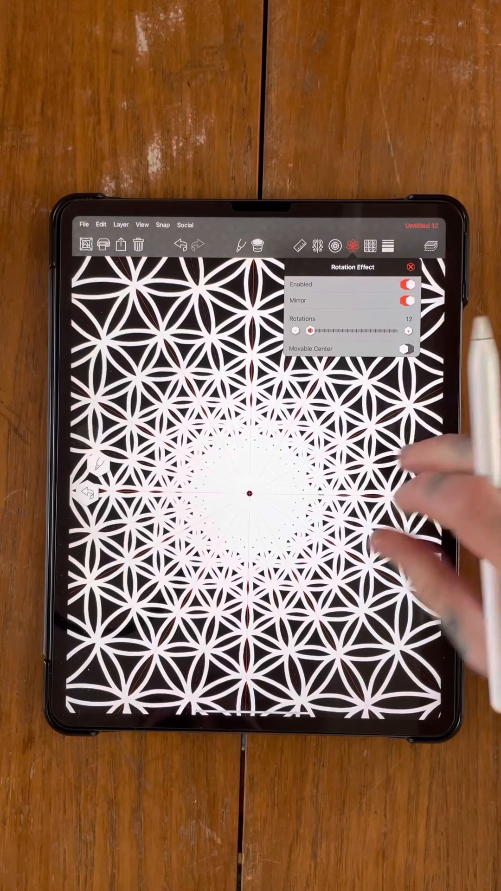
pyautogui.click(408, 301)
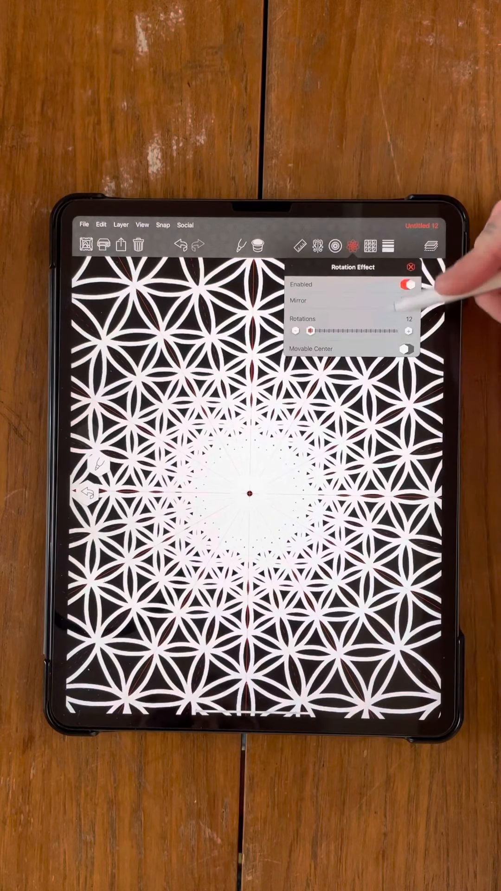
pyautogui.click(412, 267)
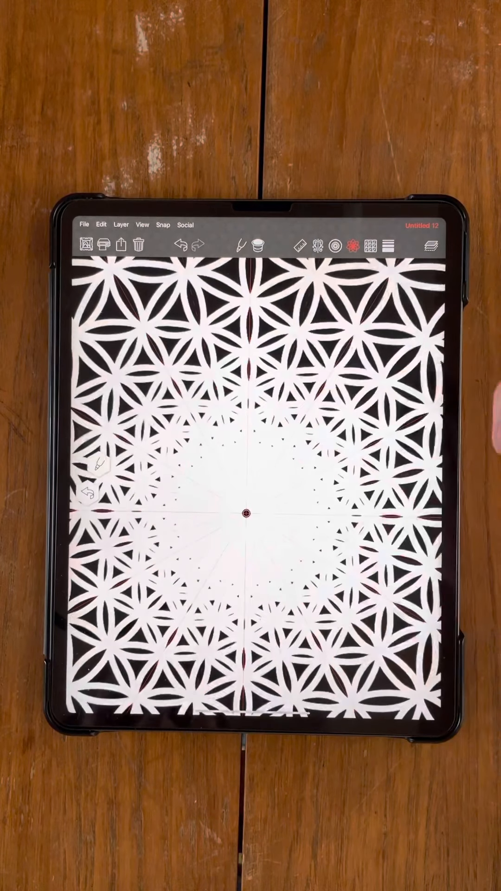
pyautogui.click(256, 245)
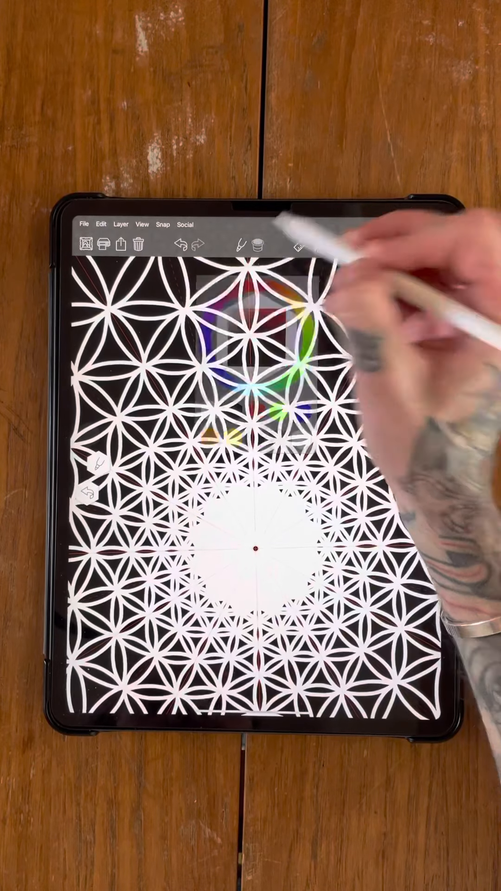
# Choose black, draw a twelve-pointed star at the centre, and fill it solid.
pyautogui.click(268, 245)
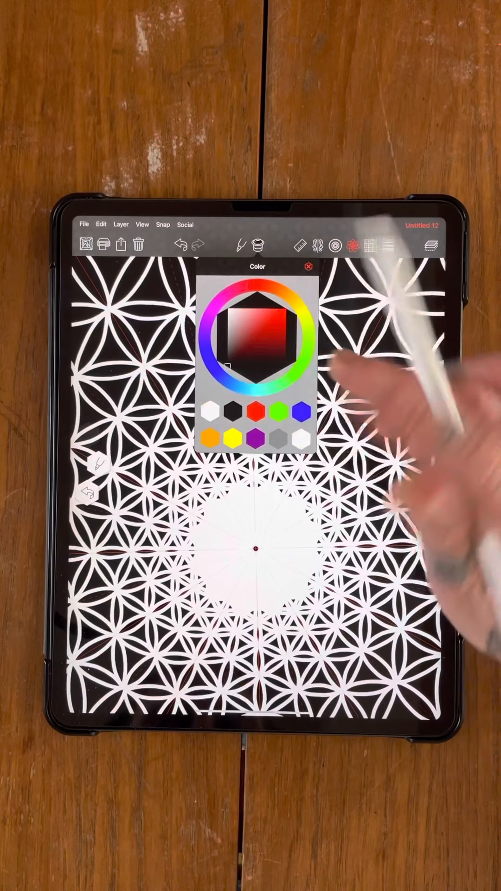
pyautogui.click(309, 267)
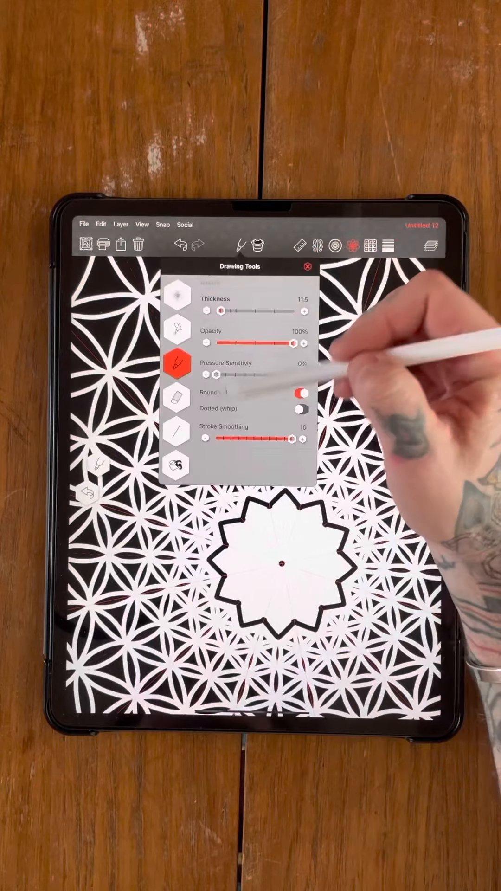
pyautogui.click(177, 466)
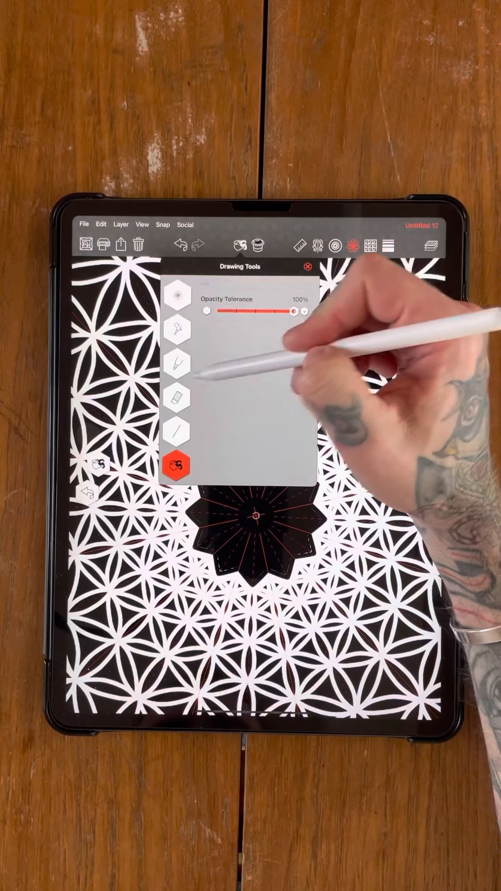
# Switch to a white marker and draw petal strokes inside the black star.
pyautogui.click(177, 368)
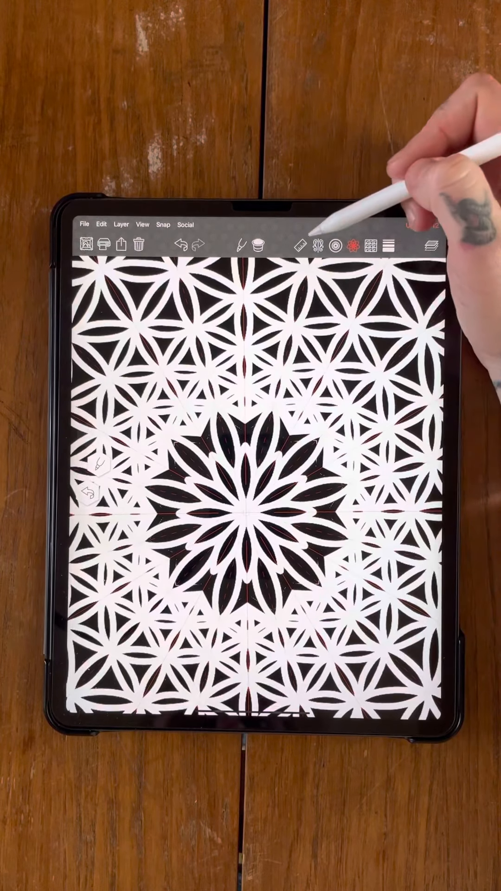
pyautogui.click(337, 245)
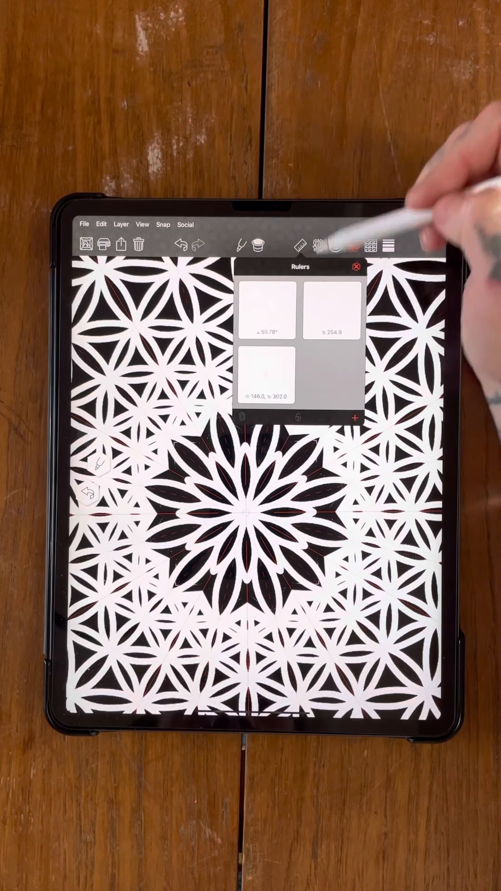
pyautogui.click(332, 319)
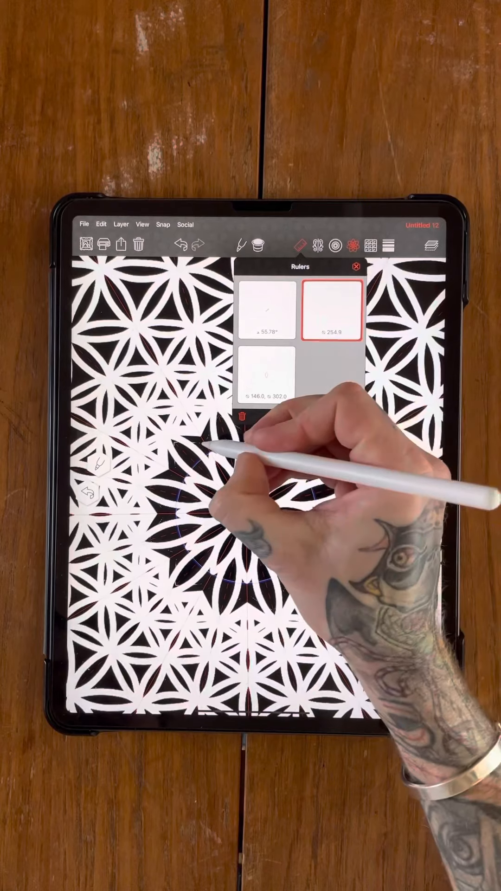
pyautogui.click(358, 267)
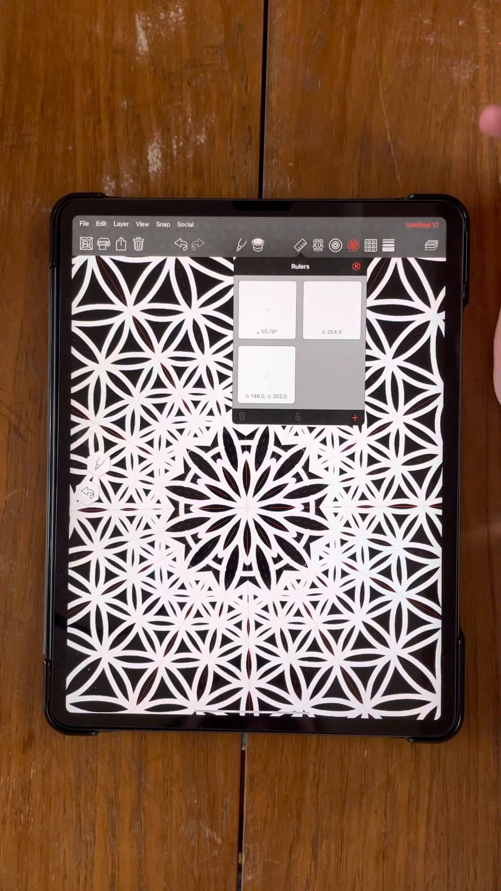
pyautogui.click(357, 267)
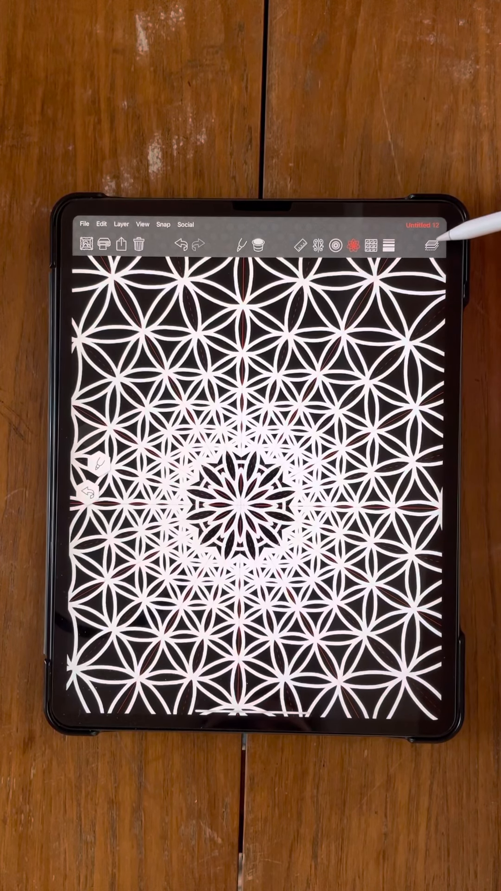
# Add a new layer, set the marker to 11.5 thickness at full opacity, and pick a colour.
pyautogui.click(429, 245)
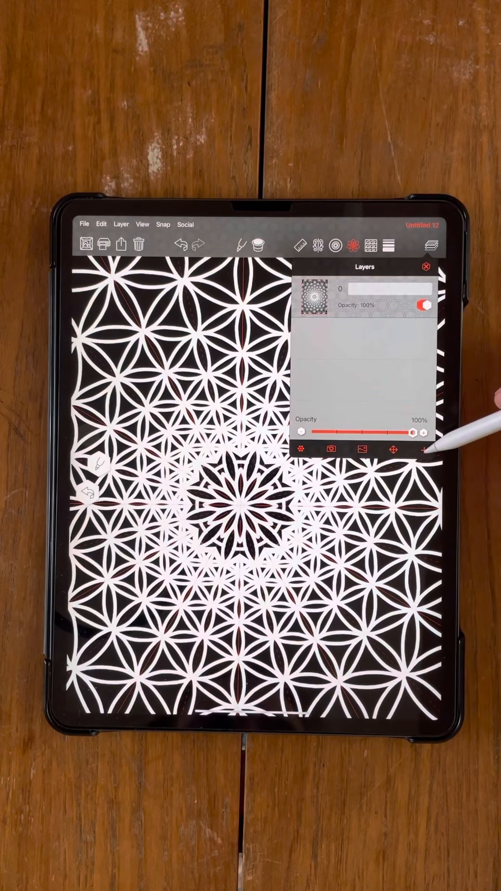
pyautogui.click(428, 267)
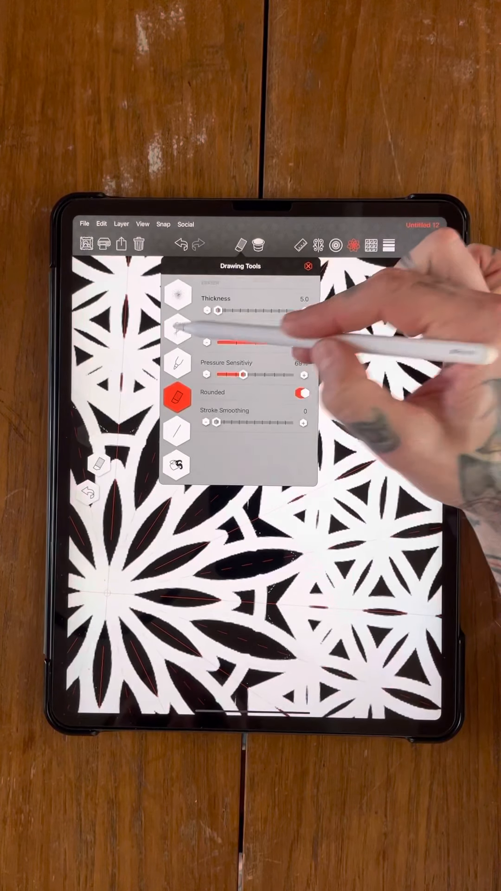
pyautogui.click(177, 336)
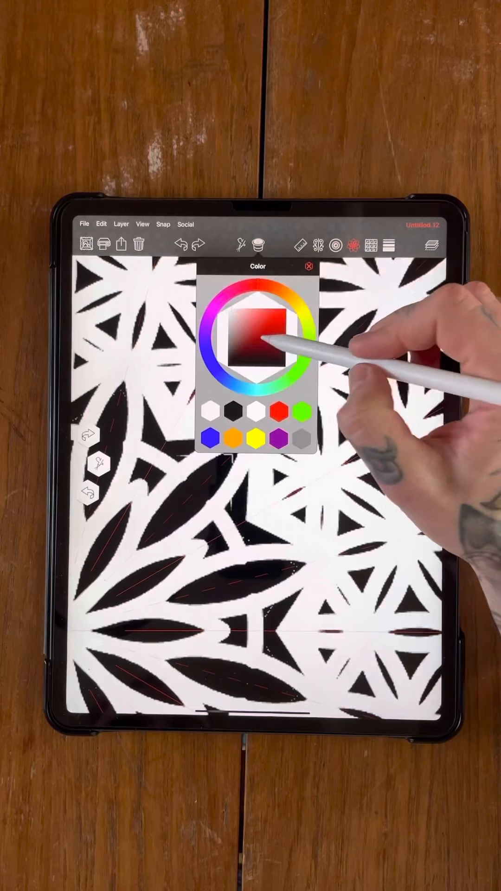
pyautogui.click(309, 267)
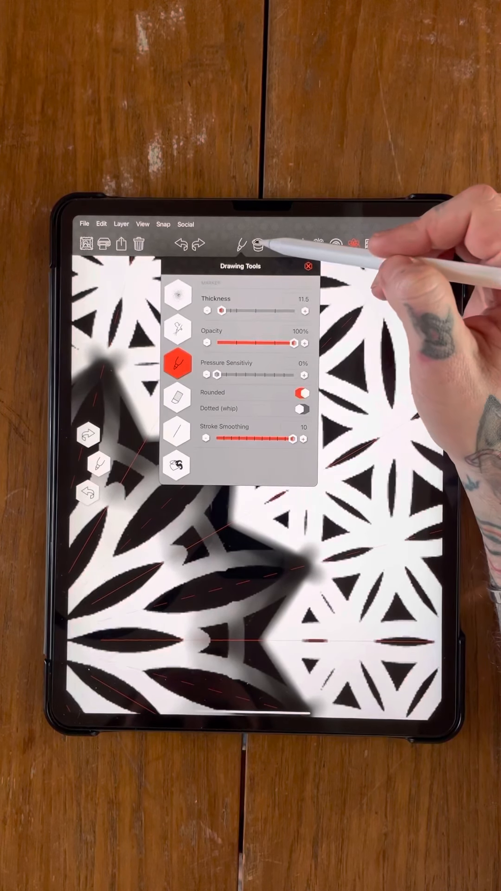
# Paint a soft dark drop shadow under the white centre petals.
pyautogui.click(309, 267)
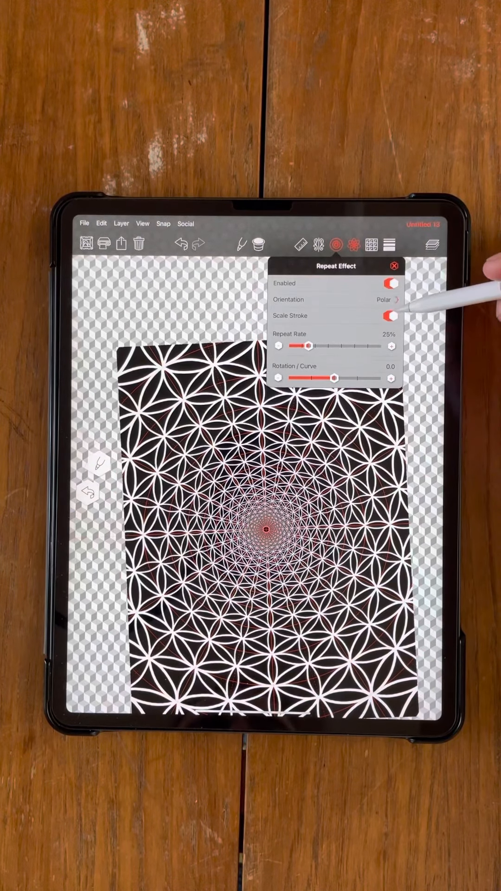
pyautogui.click(398, 265)
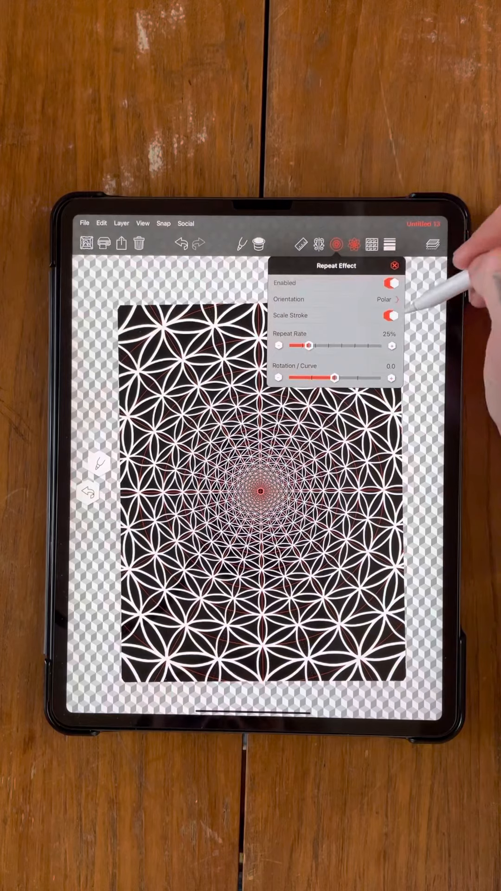
pyautogui.click(396, 265)
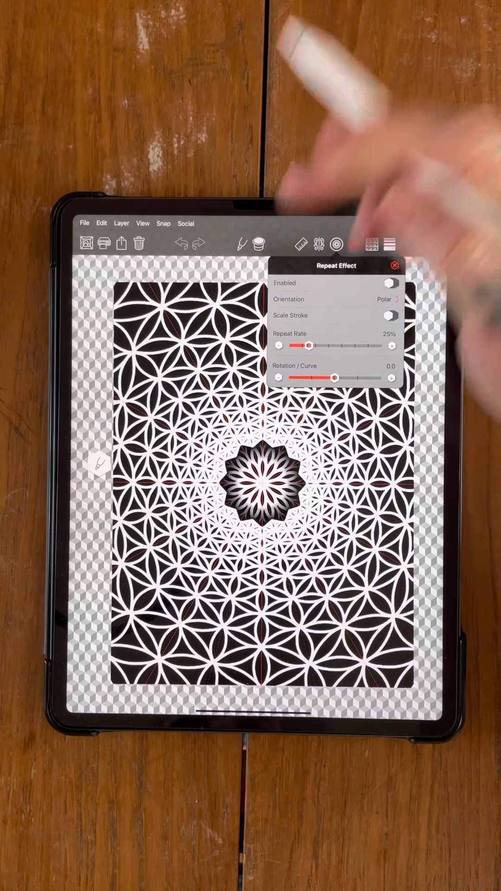
# Browse the Gallery and reopen the Untitled 11 black-centre mandala.
pyautogui.click(396, 266)
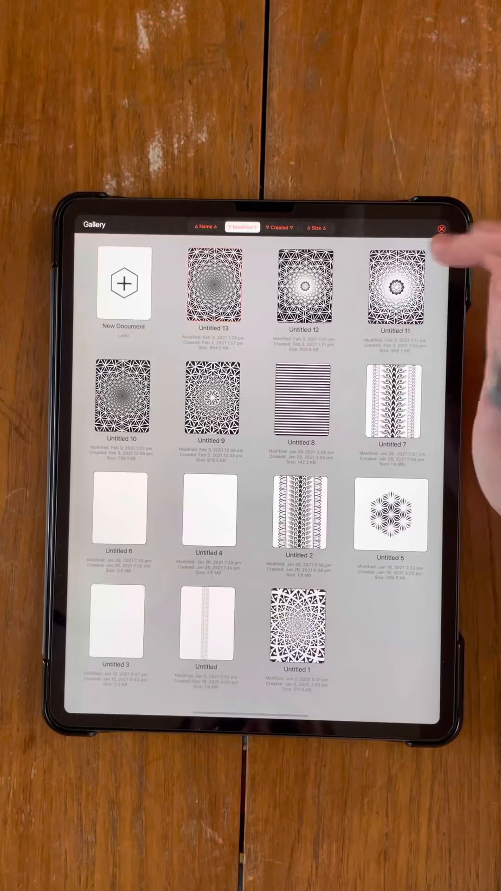
pyautogui.click(392, 288)
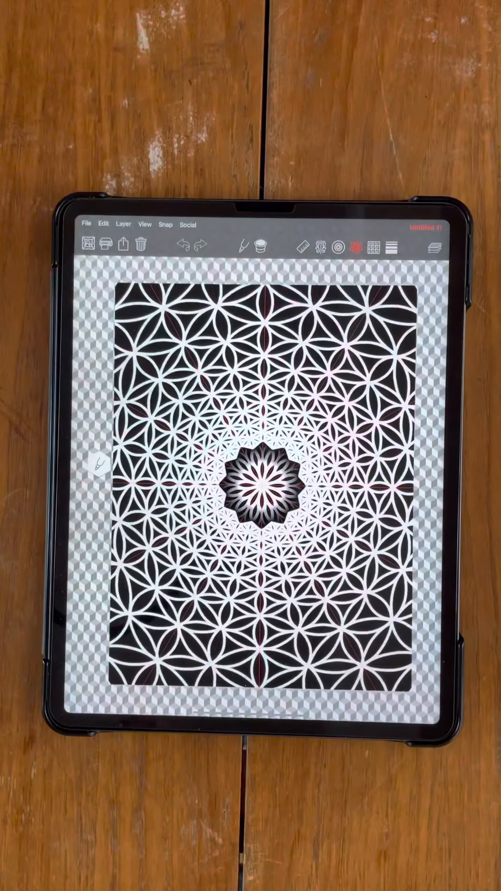